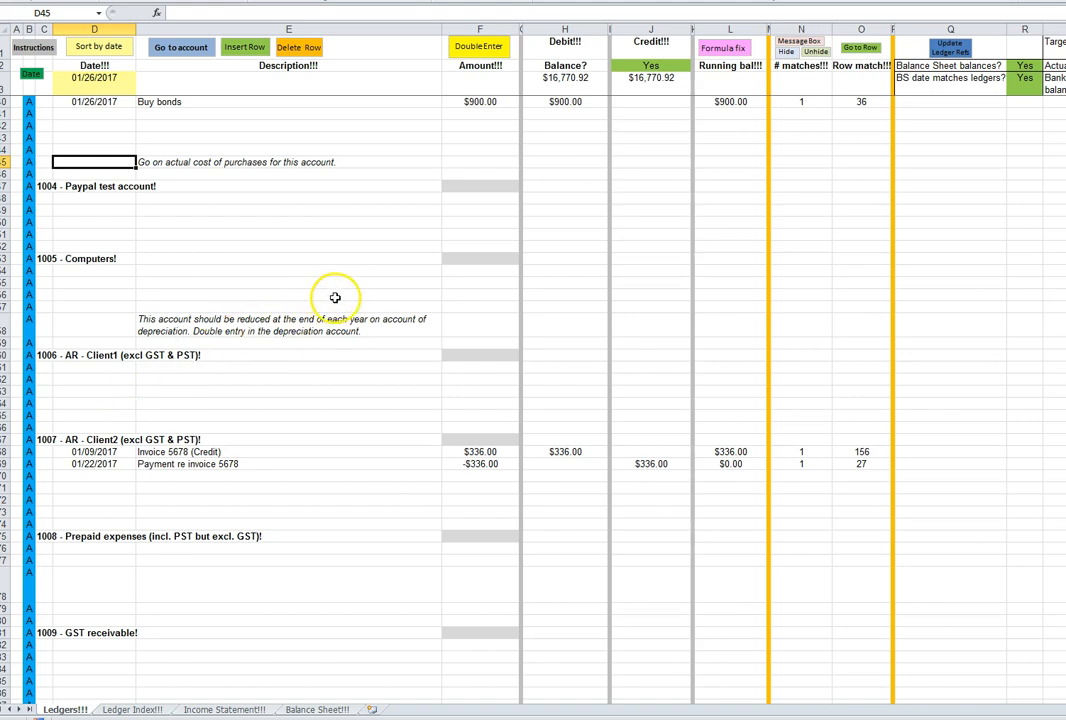
mouse_move(580, 94)
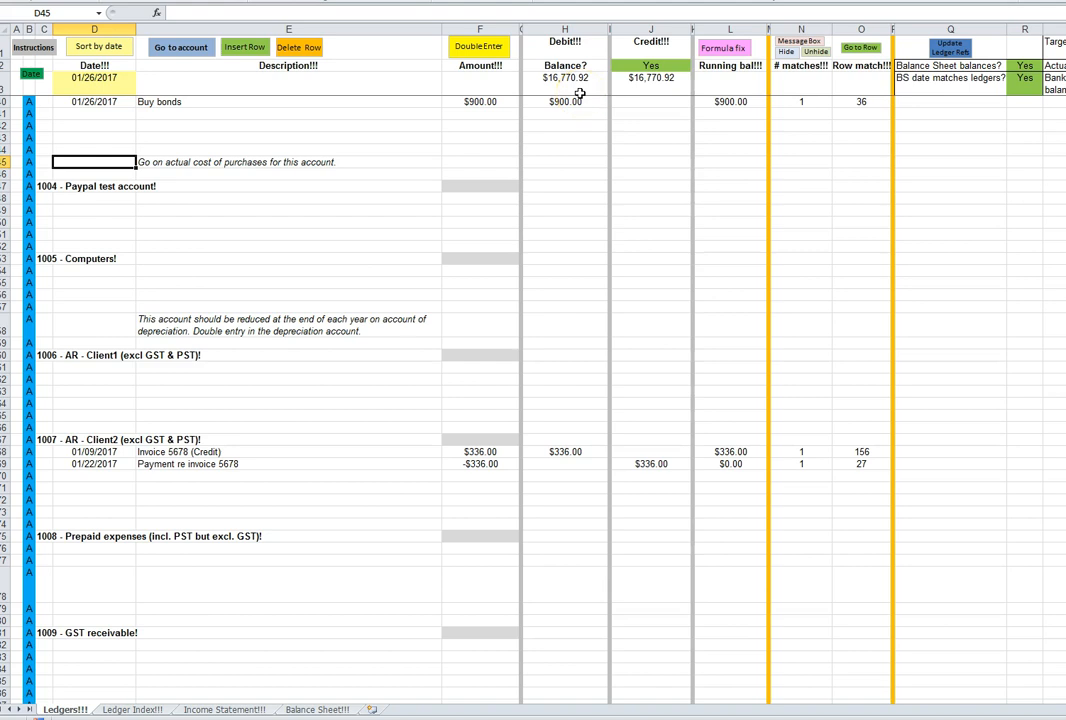
Jump to the 1001 - RBC Chequing Account ledger via the account picker
click(564, 48)
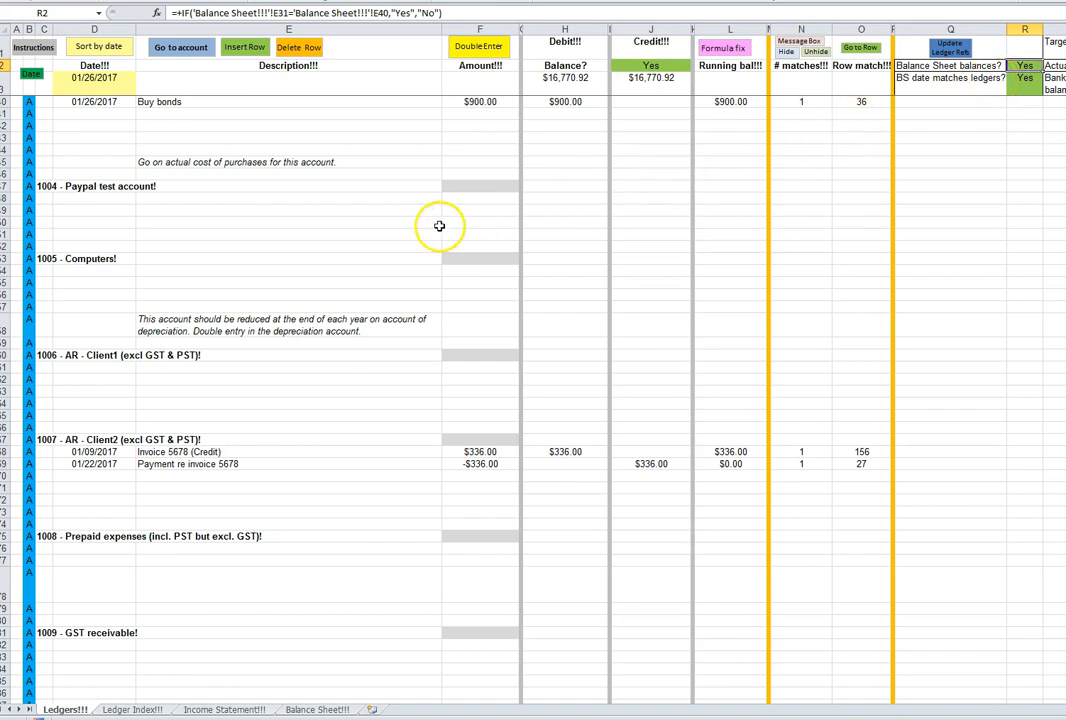
mouse_move(260, 250)
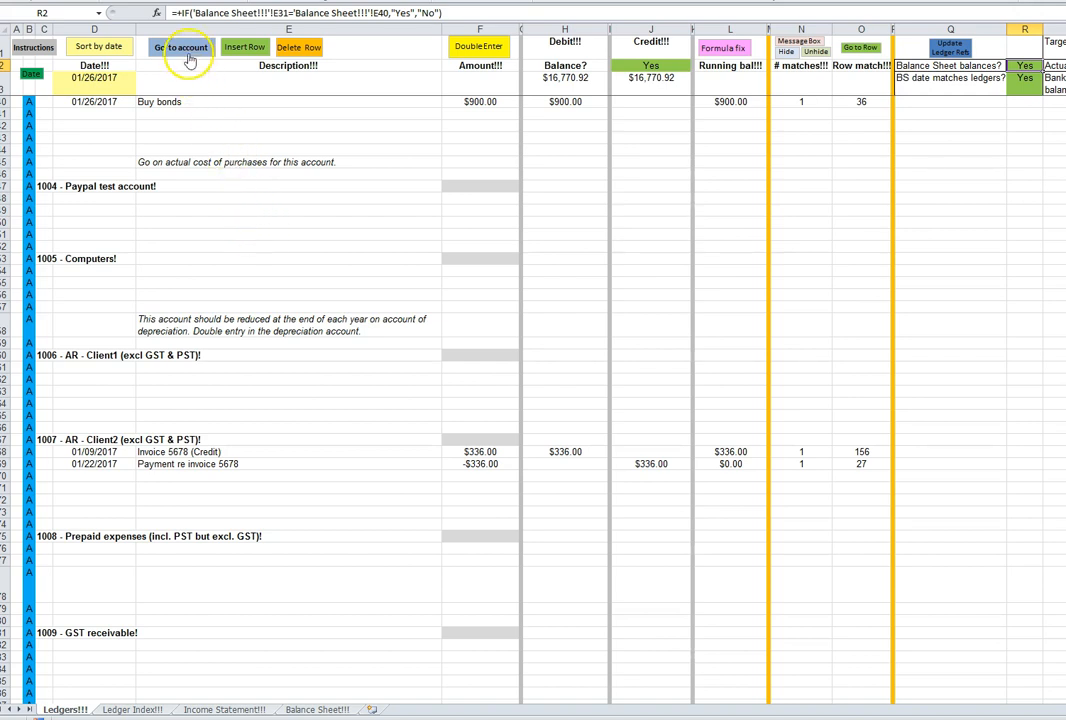
click(184, 48)
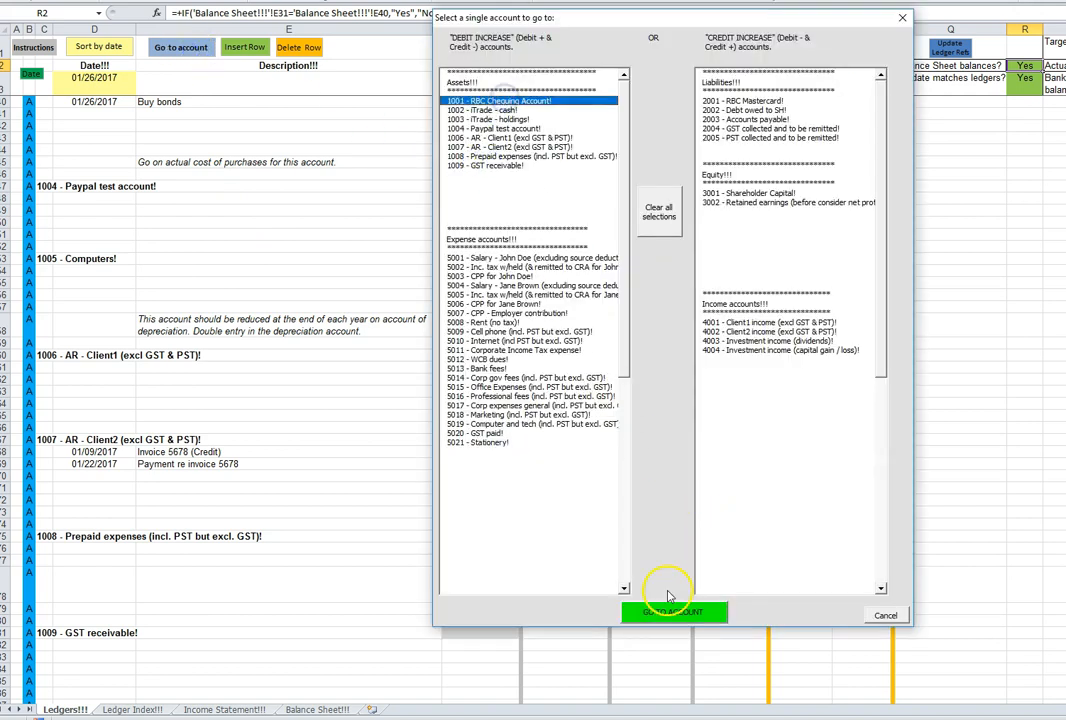
click(672, 612)
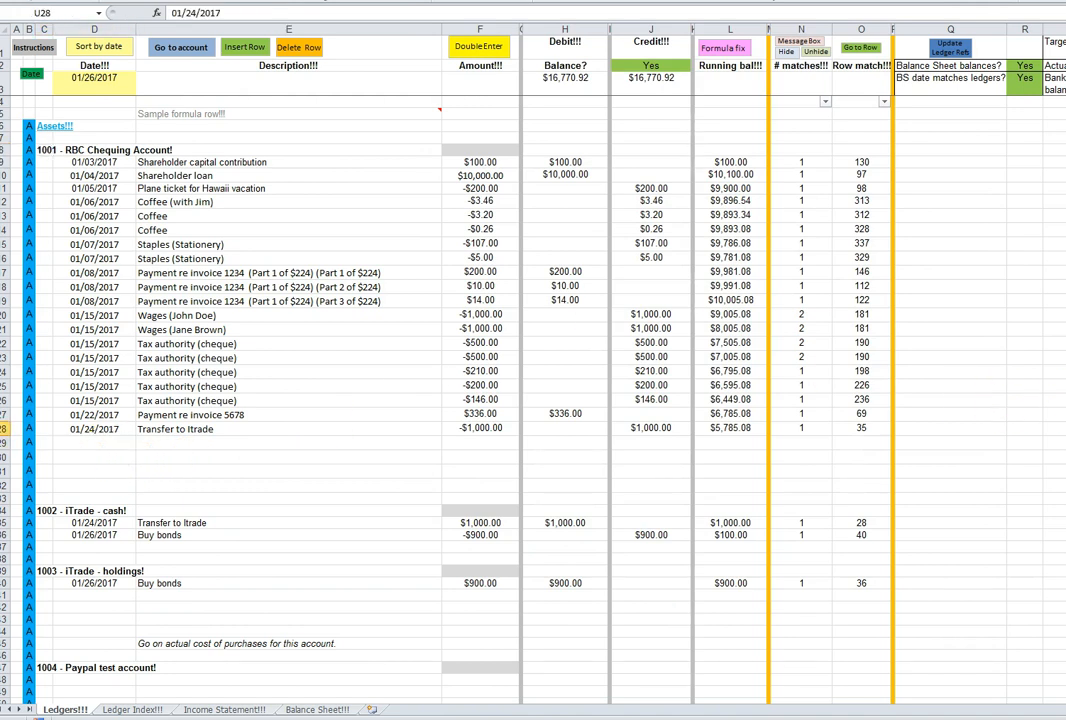
Enter -7.56 as the amount for the Purchase printer paper row and check its credit formula
click(94, 442)
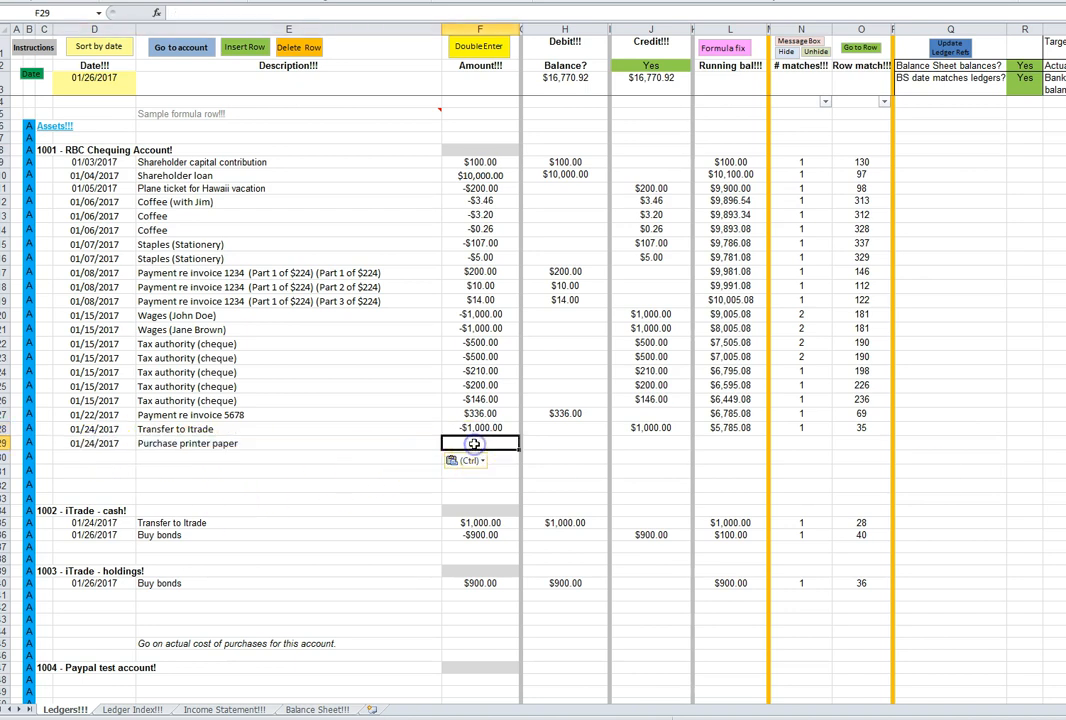
text(-7.56)
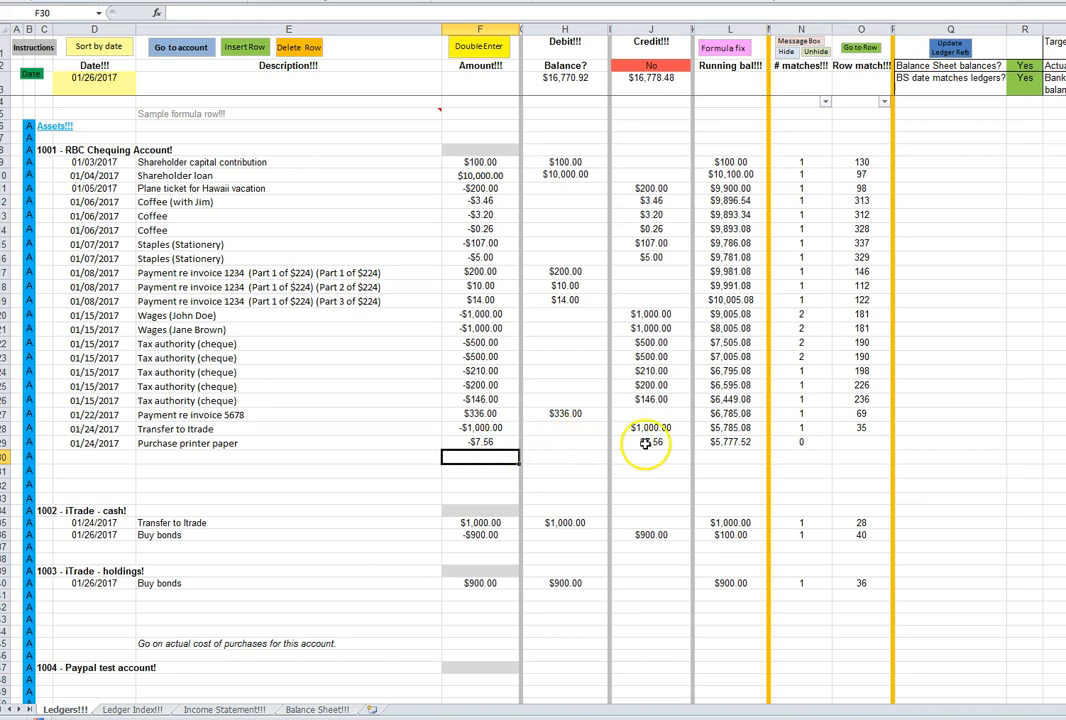
click(650, 442)
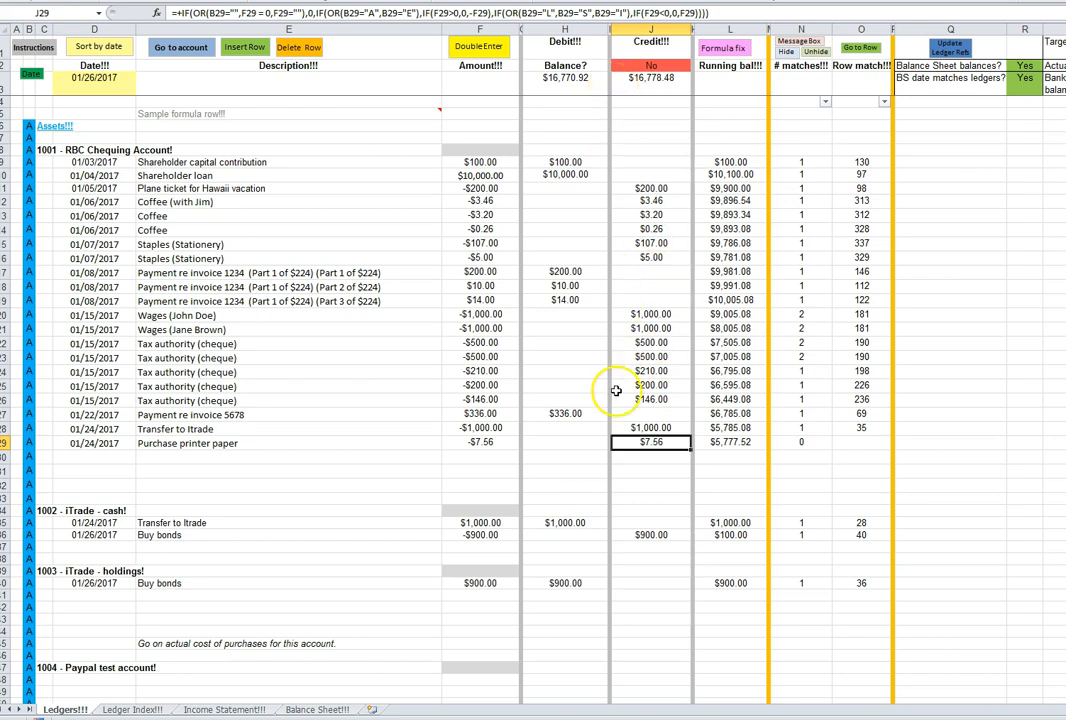
mouse_move(948, 78)
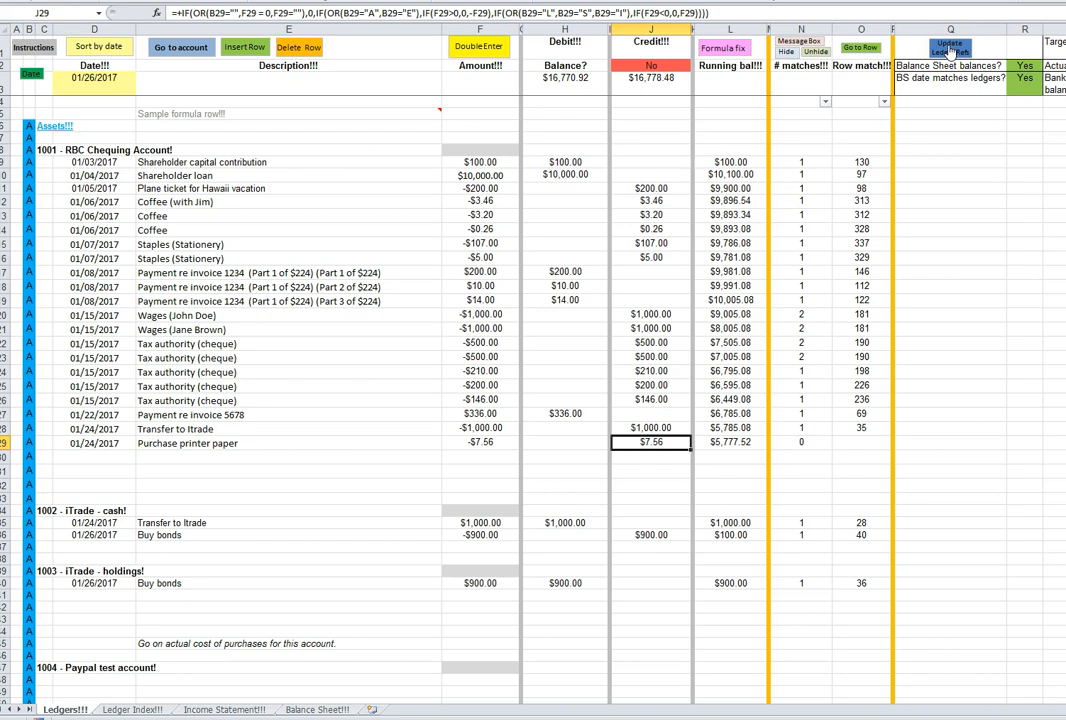
click(1024, 64)
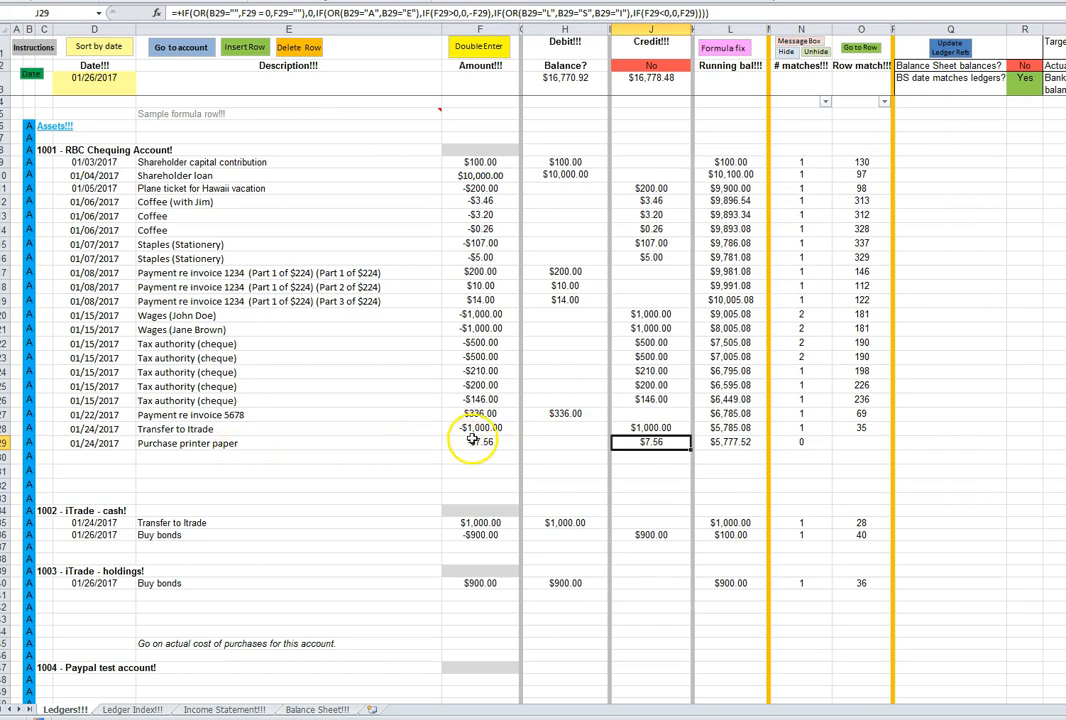
click(480, 442)
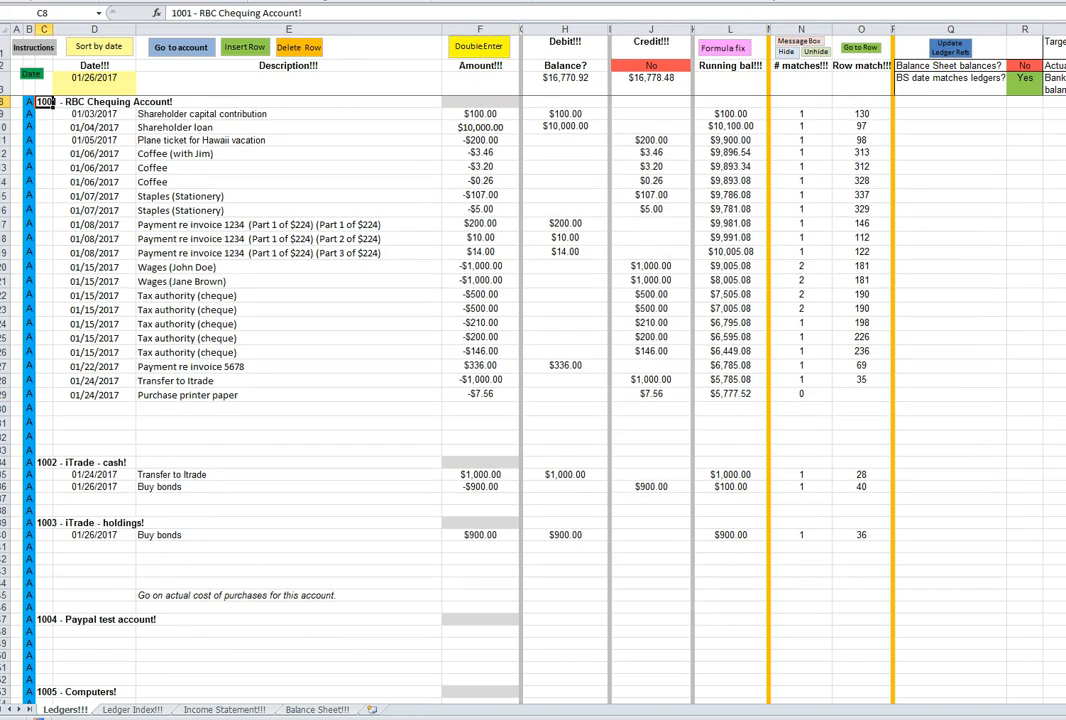
In the DoubleEnter form, pair the purchase with 5021 - Stationery at 7.56 and submit it
click(480, 46)
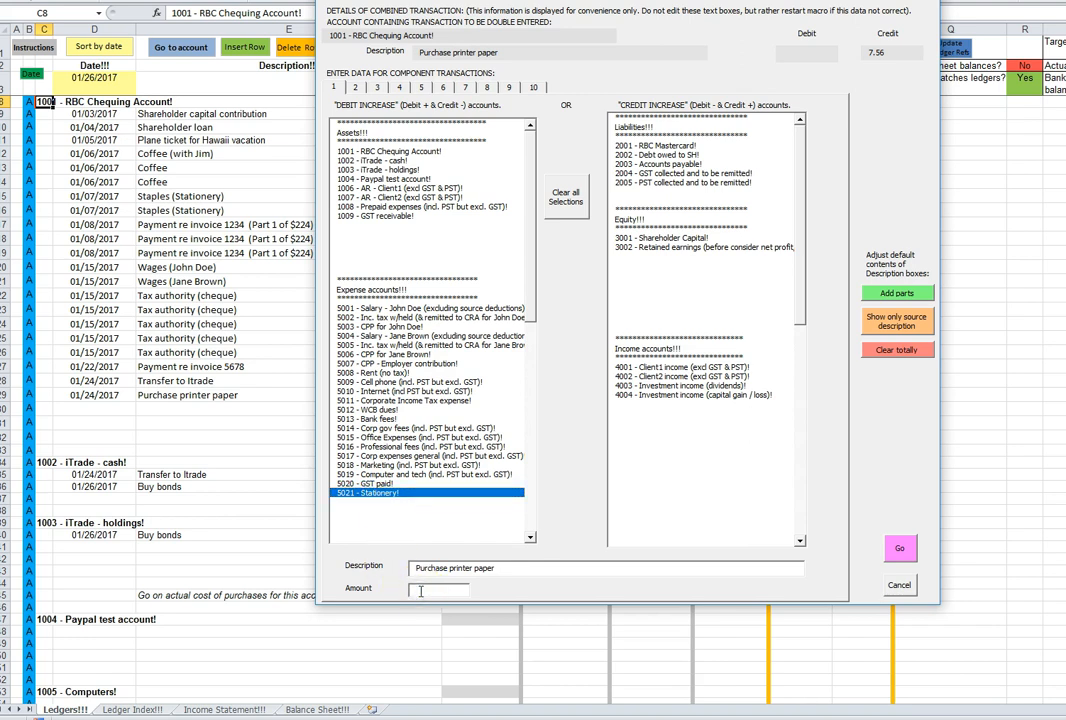
text(7.56)
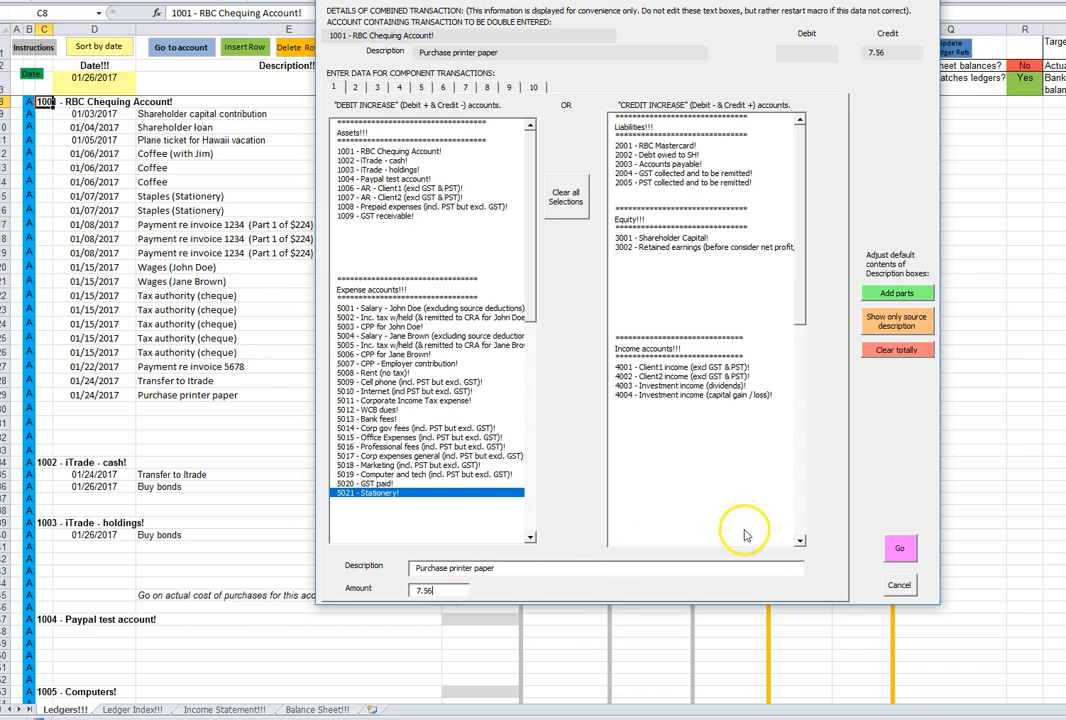
mouse_move(938, 536)
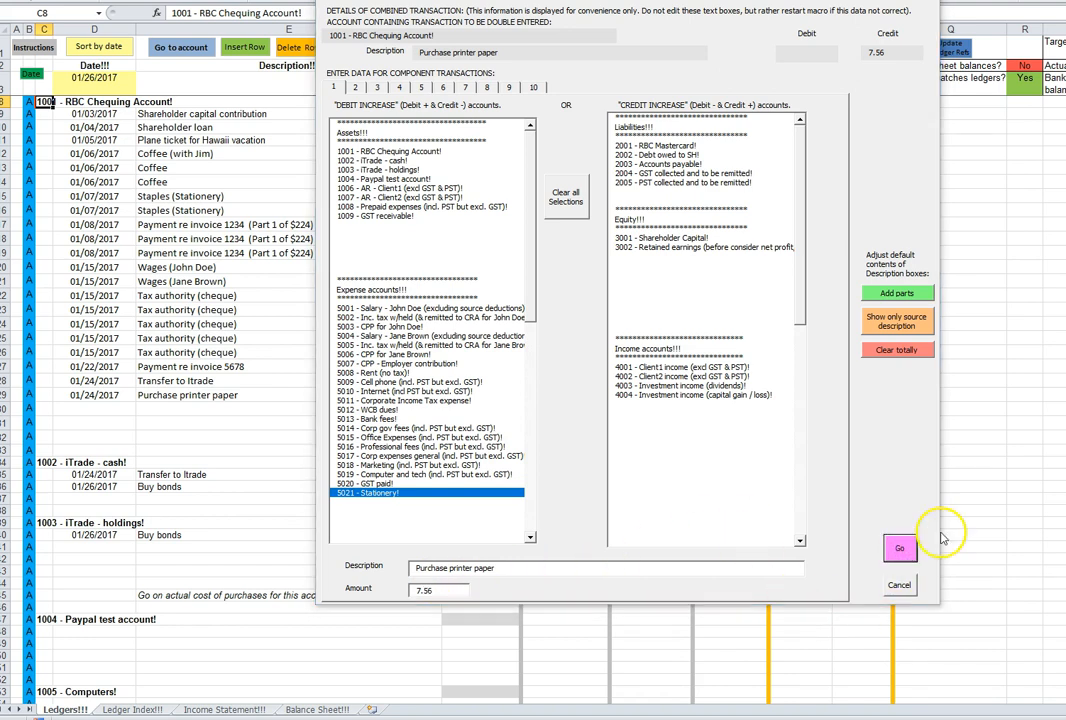
click(900, 548)
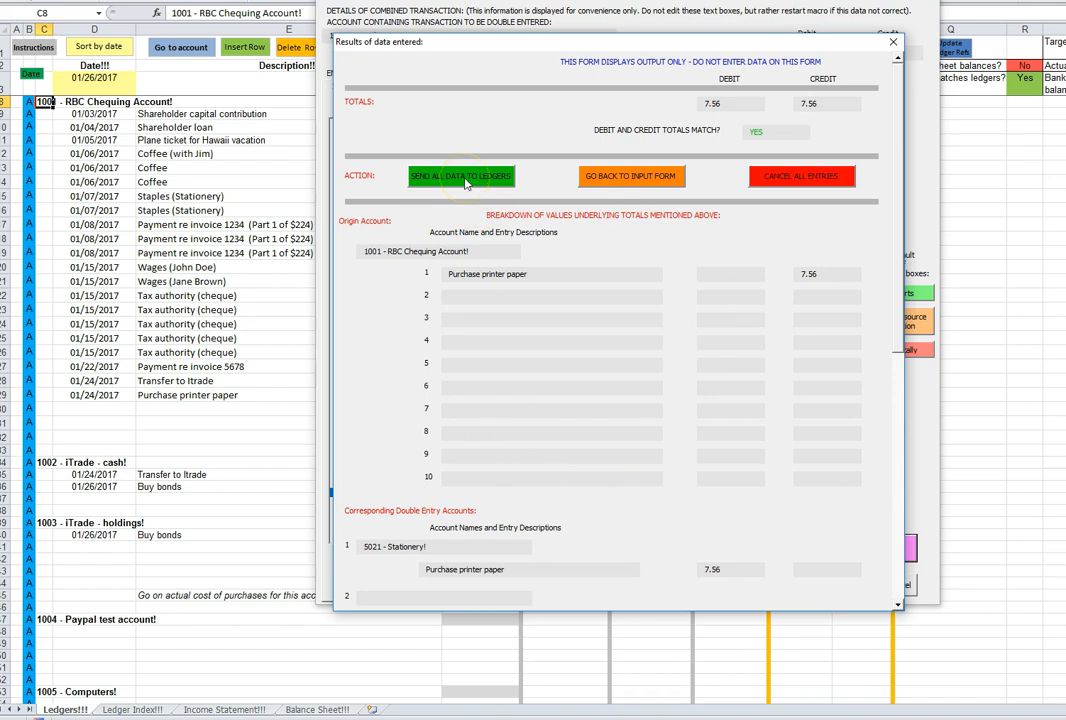
mouse_move(544, 200)
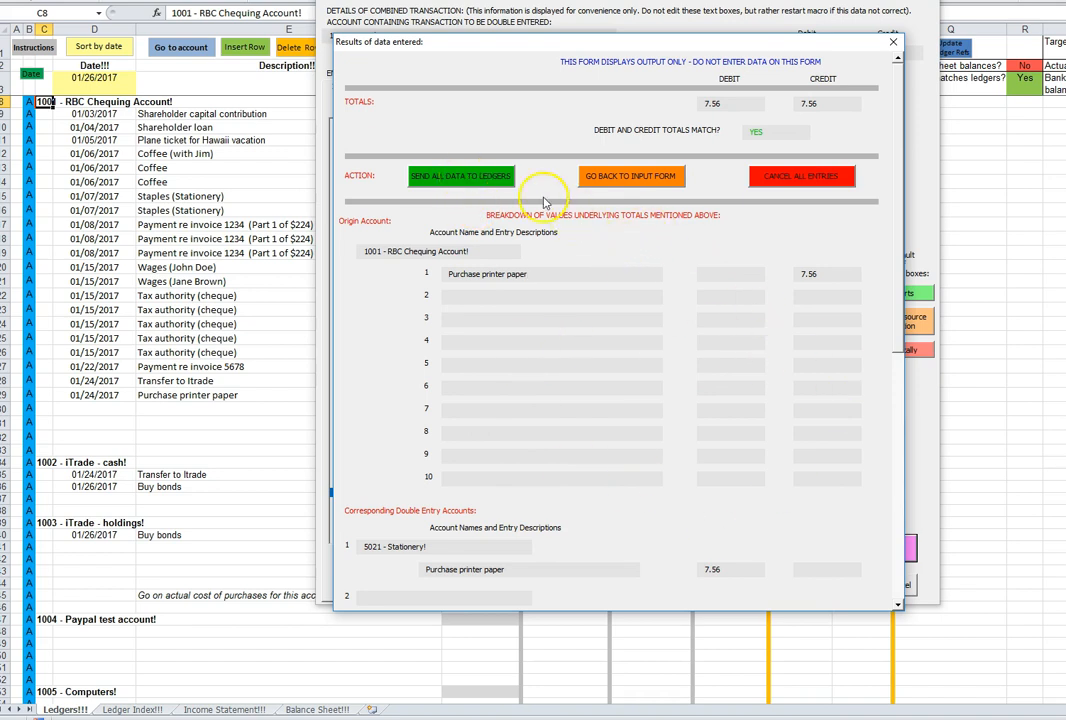
Send the transaction to the ledgers and verify the new $7.56 Stationery entry
click(460, 176)
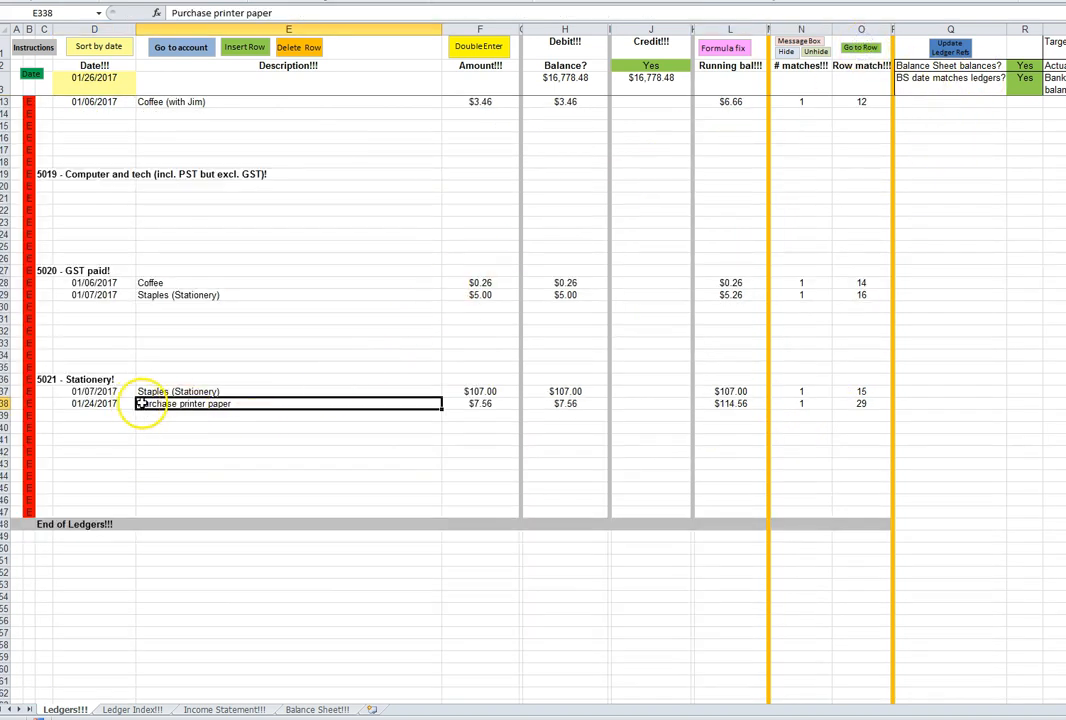
click(480, 404)
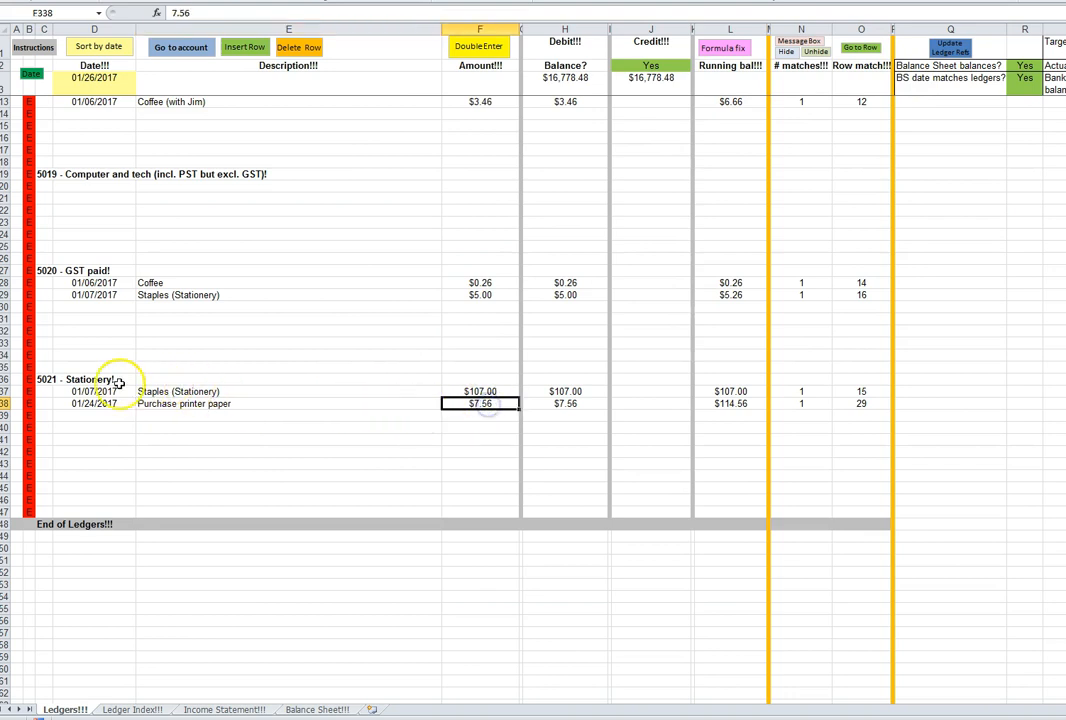
click(288, 222)
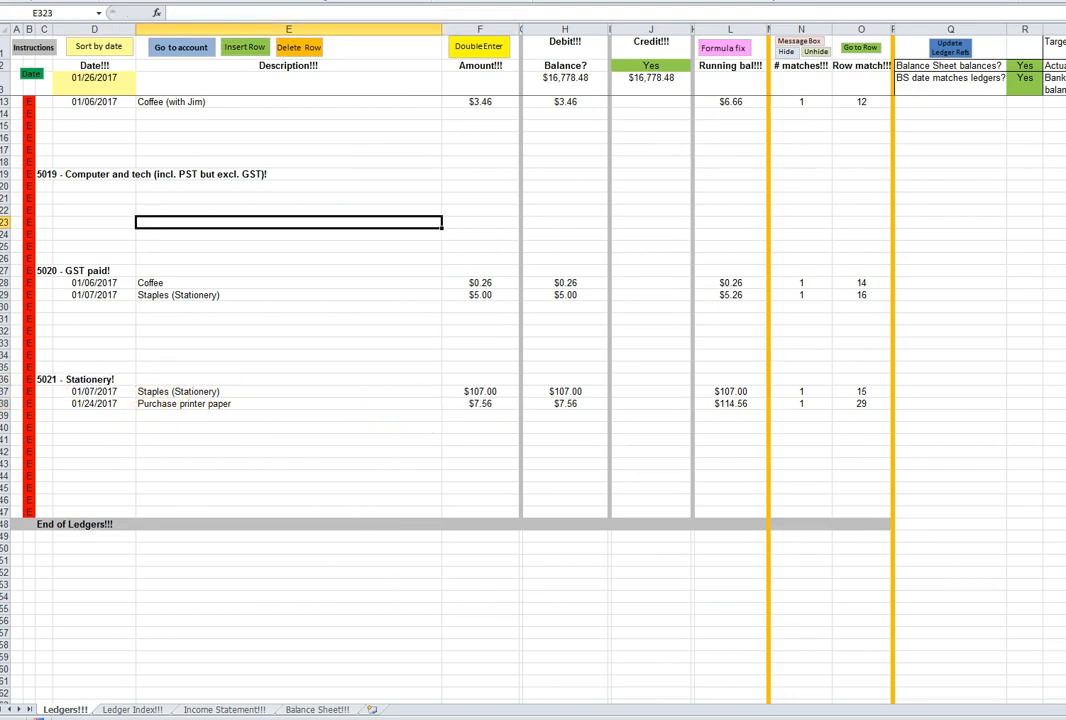